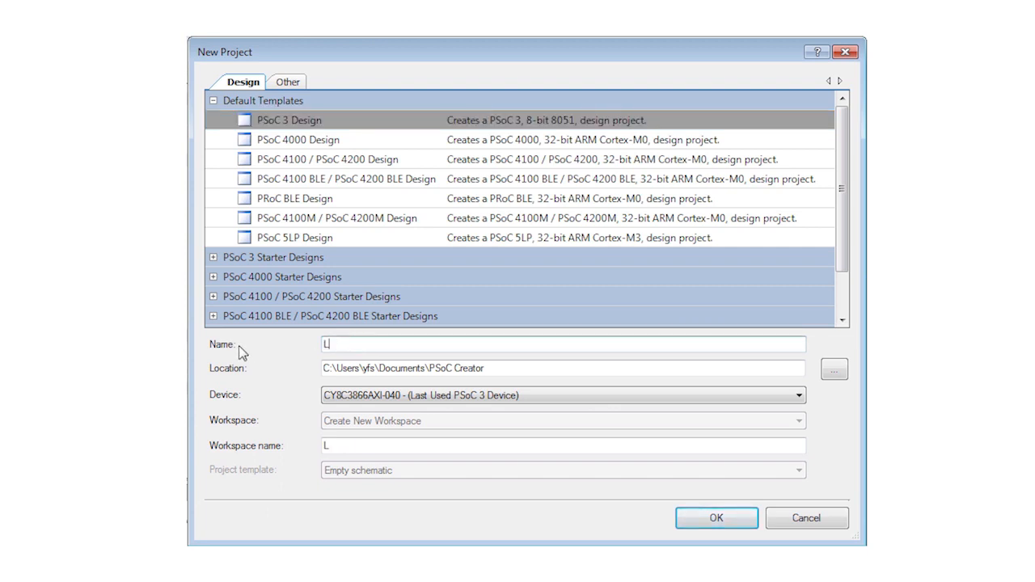
Step: Name the project Lesson1 and the workspace PSoC-101
text(esson1)
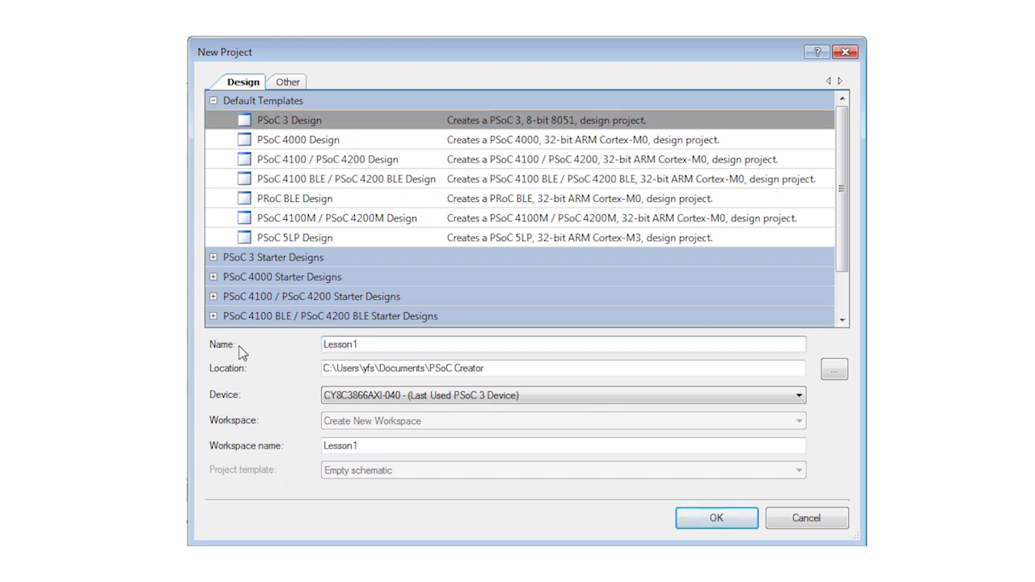
triple_click(562, 446)
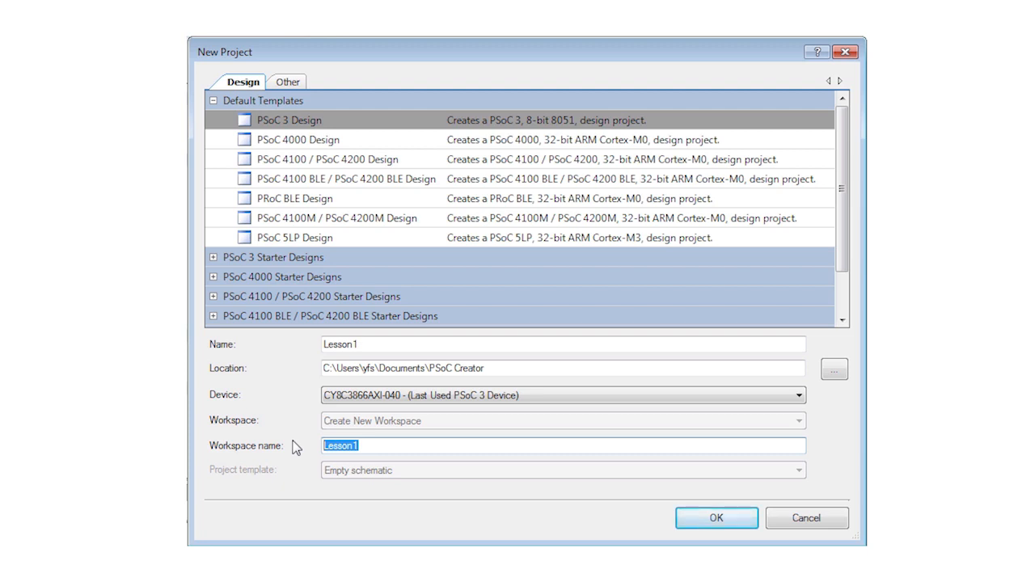
text(PSoC-101)
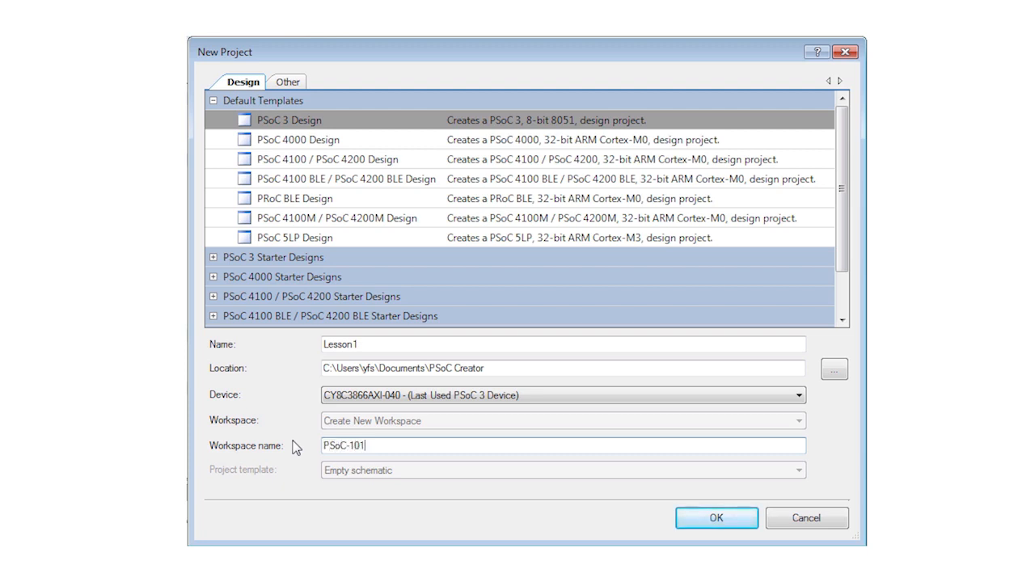
mouse_move(327, 169)
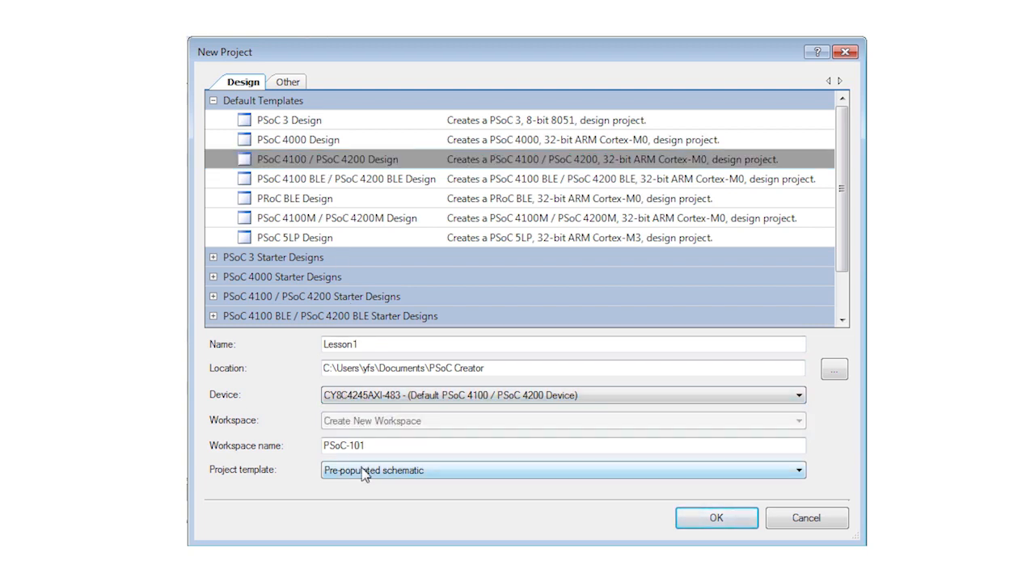
Step: Choose the Empty schematic template and confirm the new project
click(561, 469)
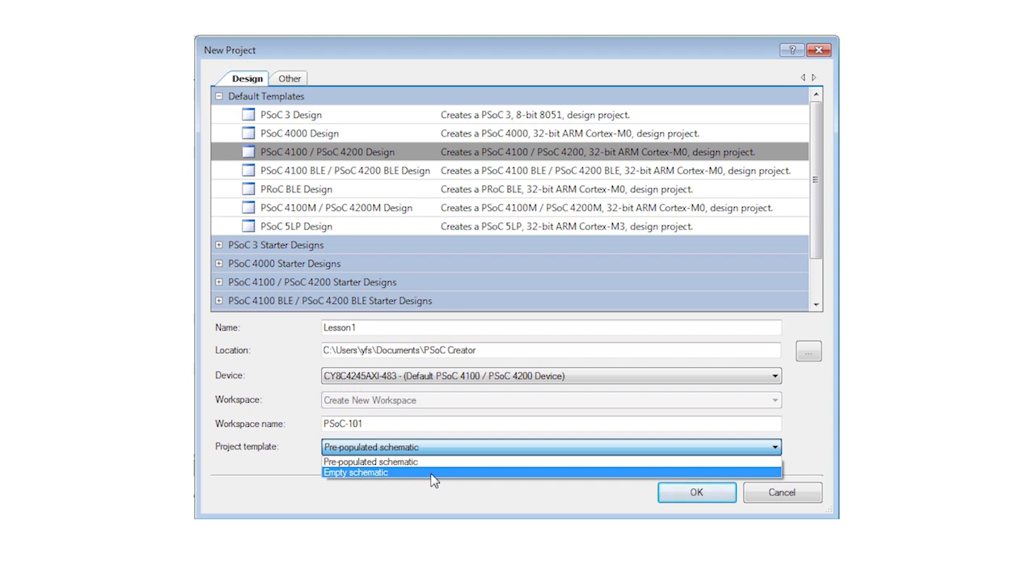
click(355, 472)
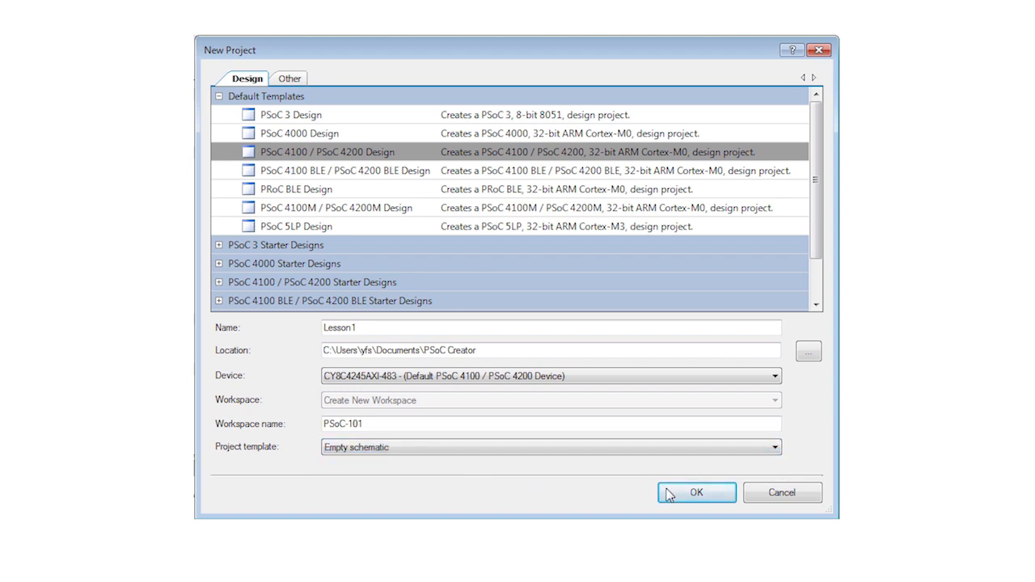
click(696, 492)
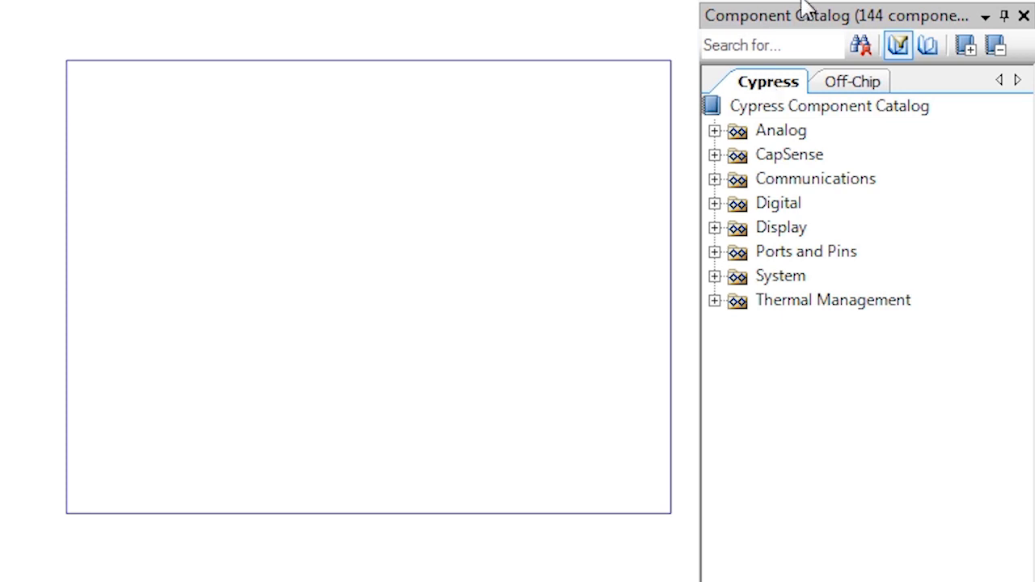
Step: Find the Digital Output Pin component by searching the catalog for 'pin'
click(829, 107)
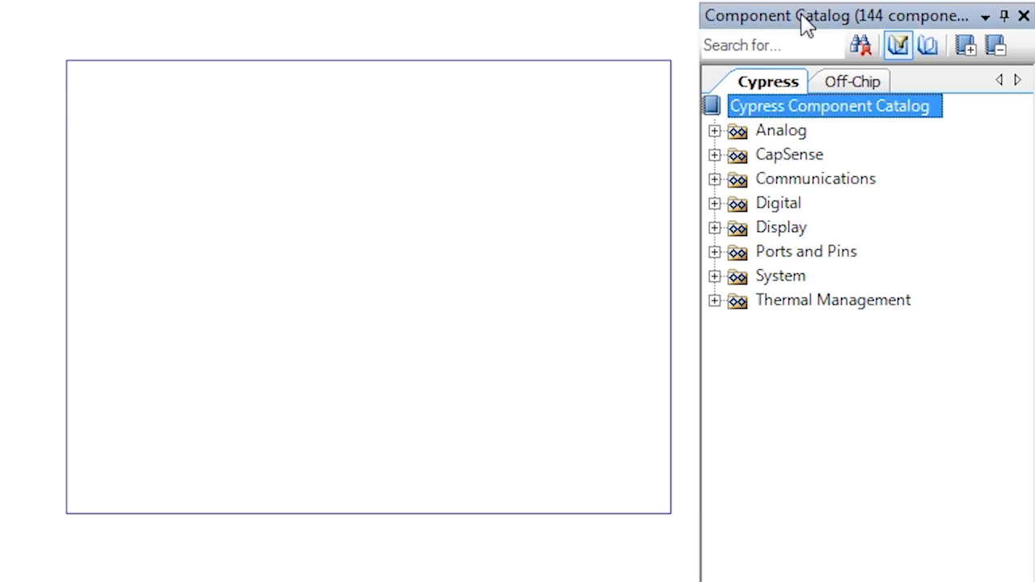
click(769, 45)
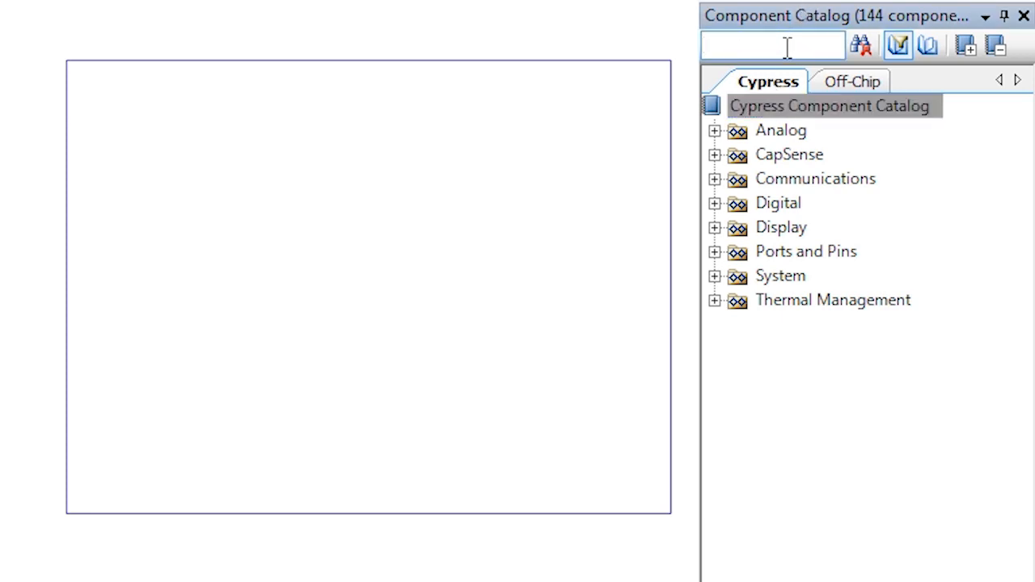
text(pin)
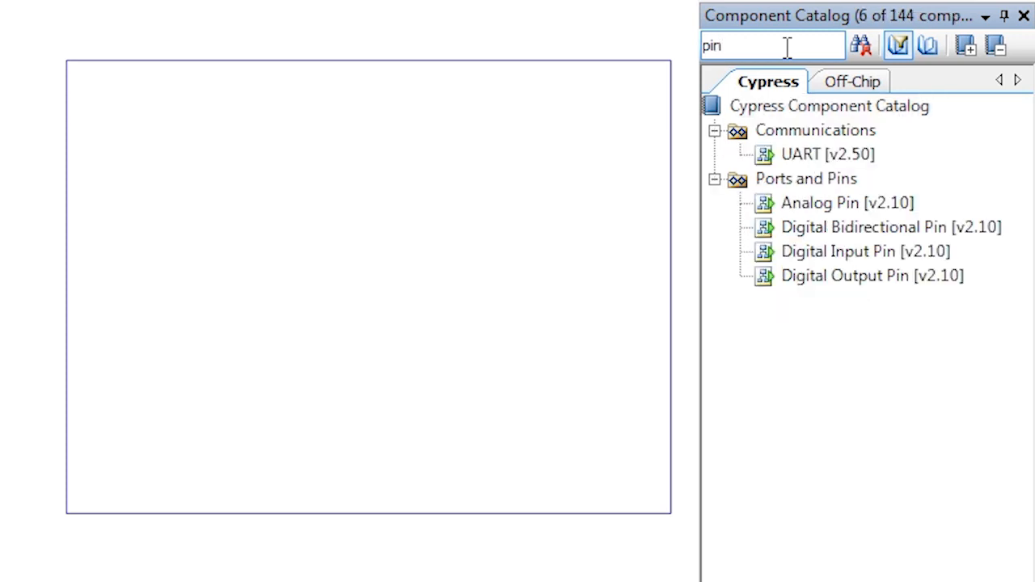
click(874, 275)
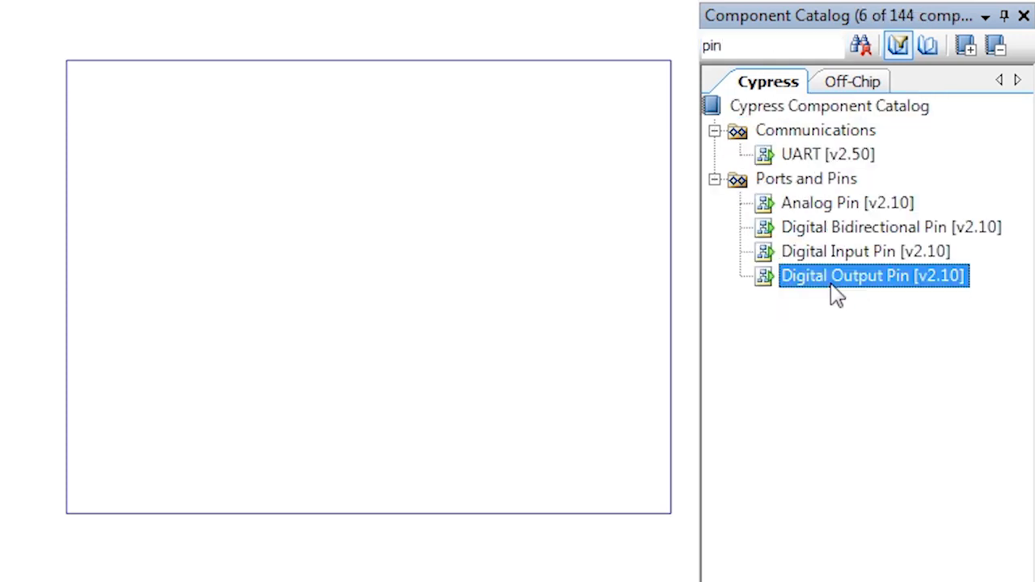
Step: Place the Digital Output Pin on the schematic and bring up its configuration
drag(873, 275, 517, 130)
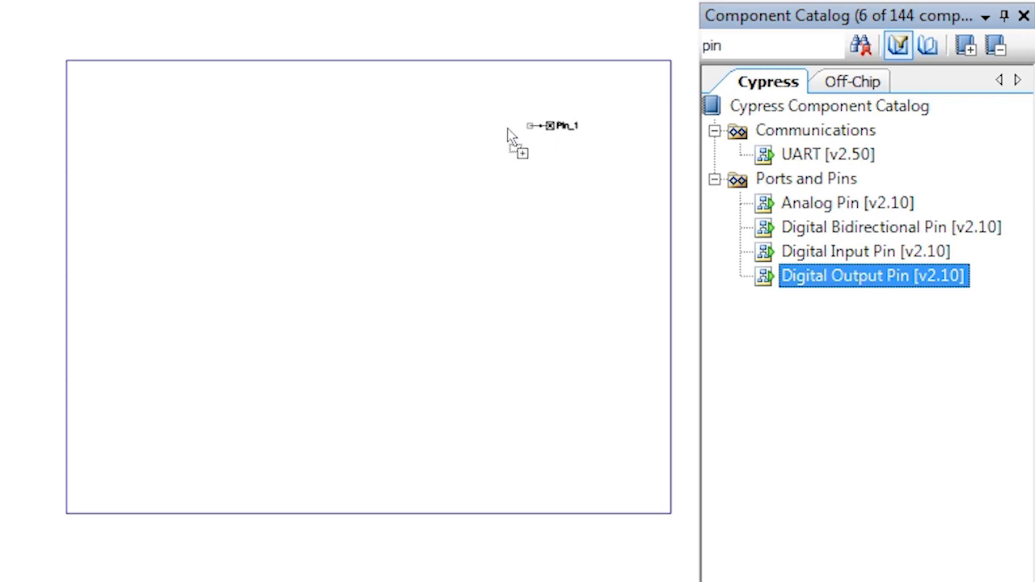
drag(553, 127, 401, 229)
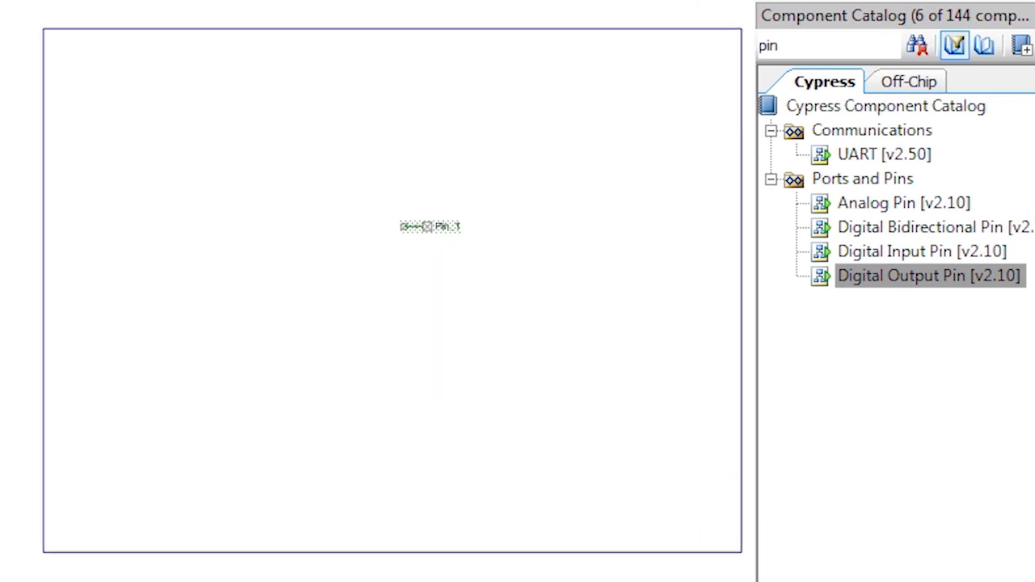
double_click(430, 227)
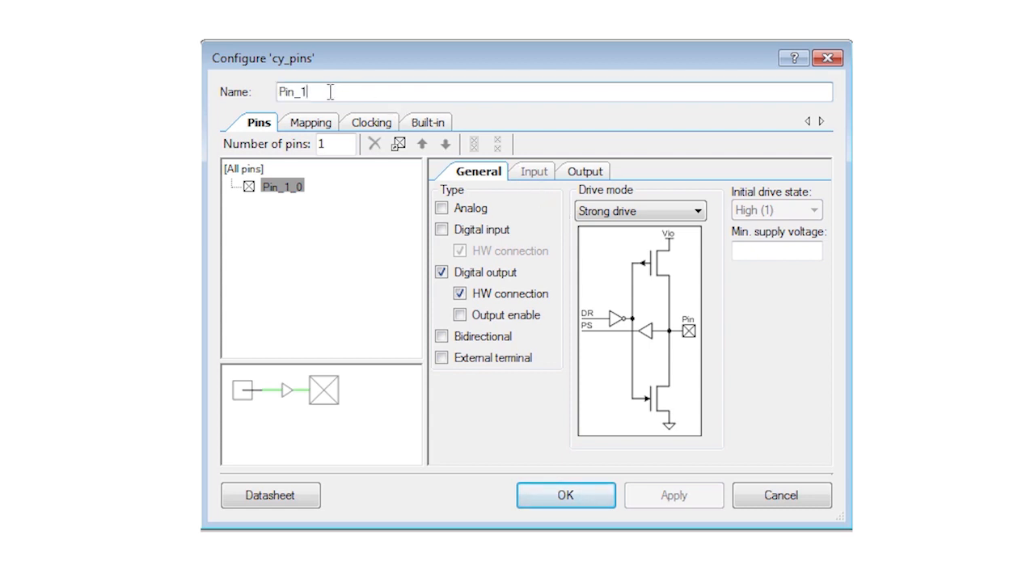
Step: Rename the pin to Pin_Green and set its initial drive state to Low (0)
key(Backspace)
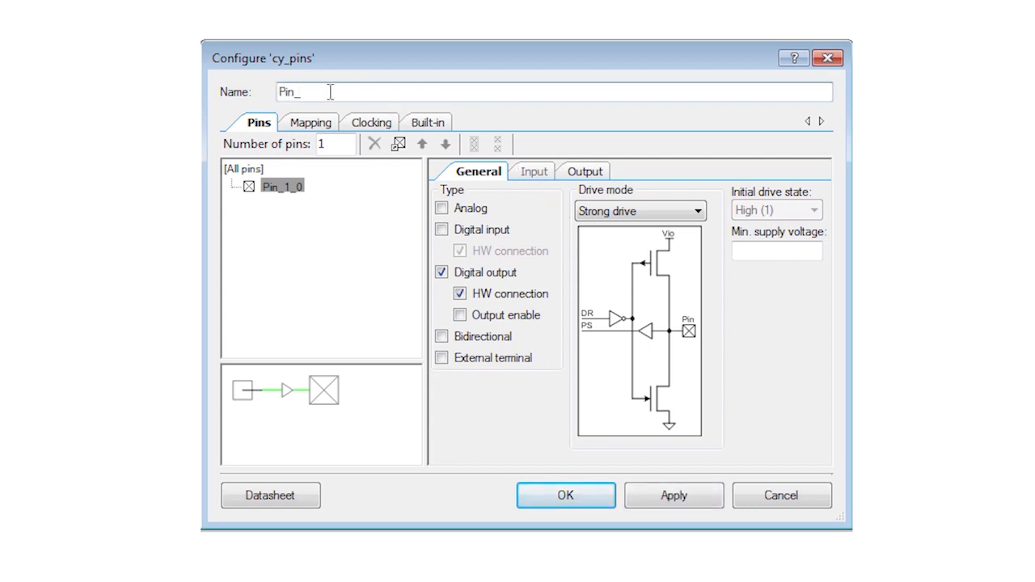
text(Gree)
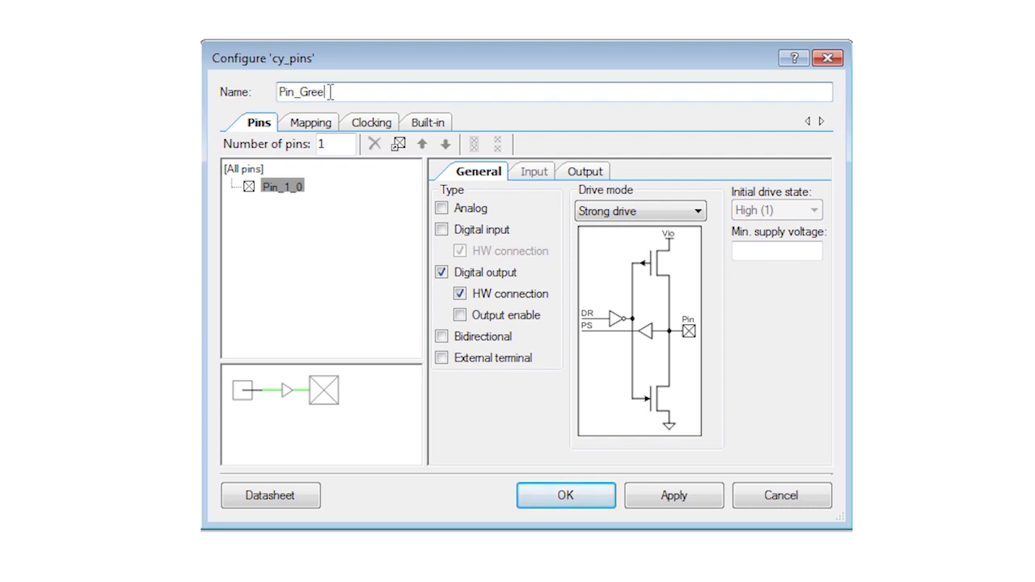
text(n)
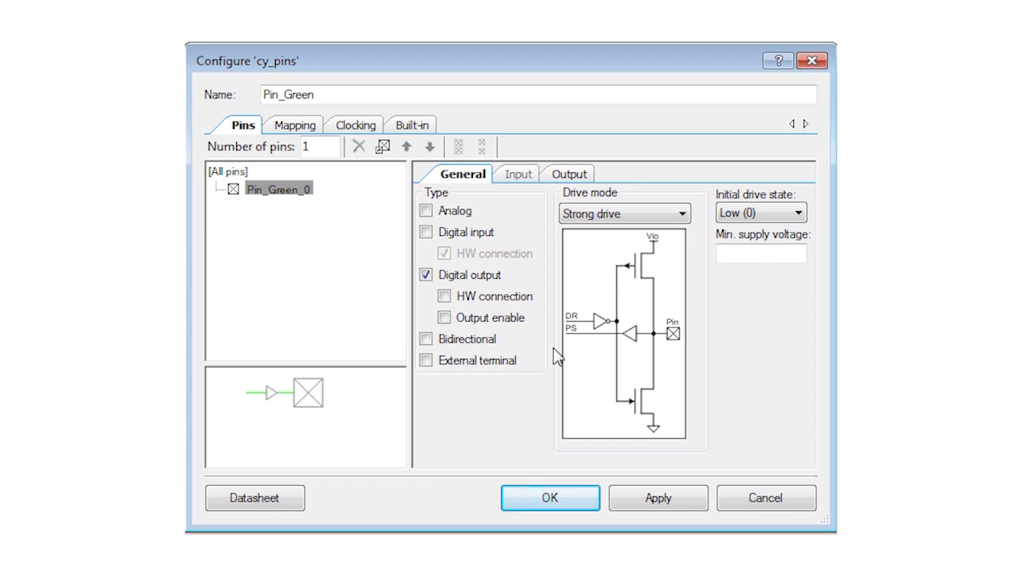
mouse_move(571, 338)
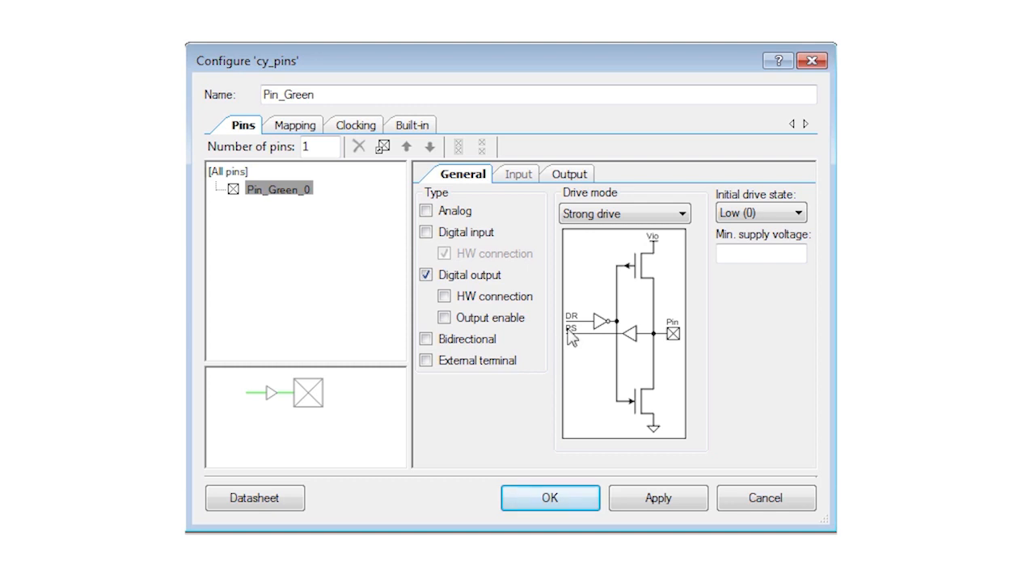
click(799, 214)
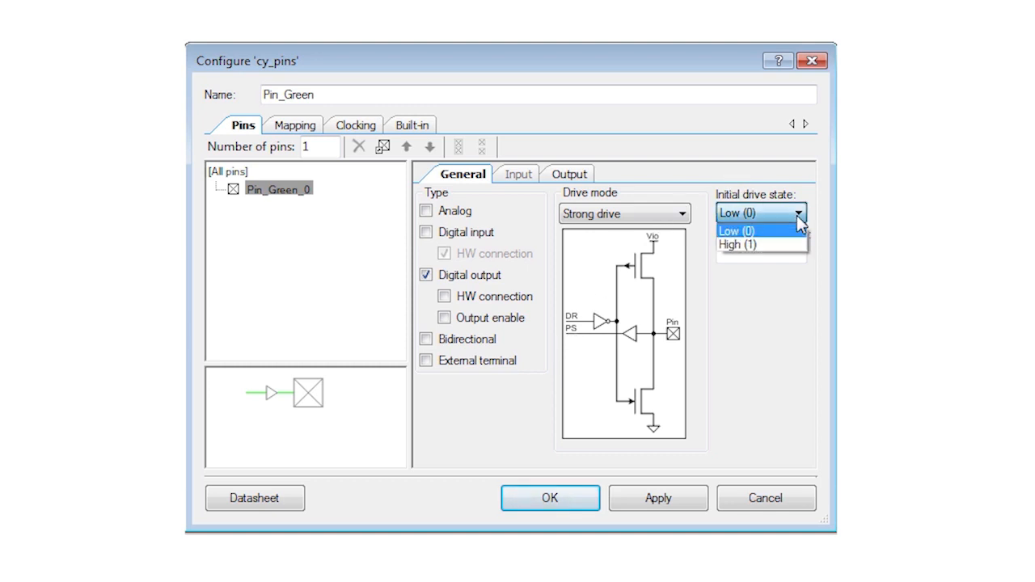
click(736, 244)
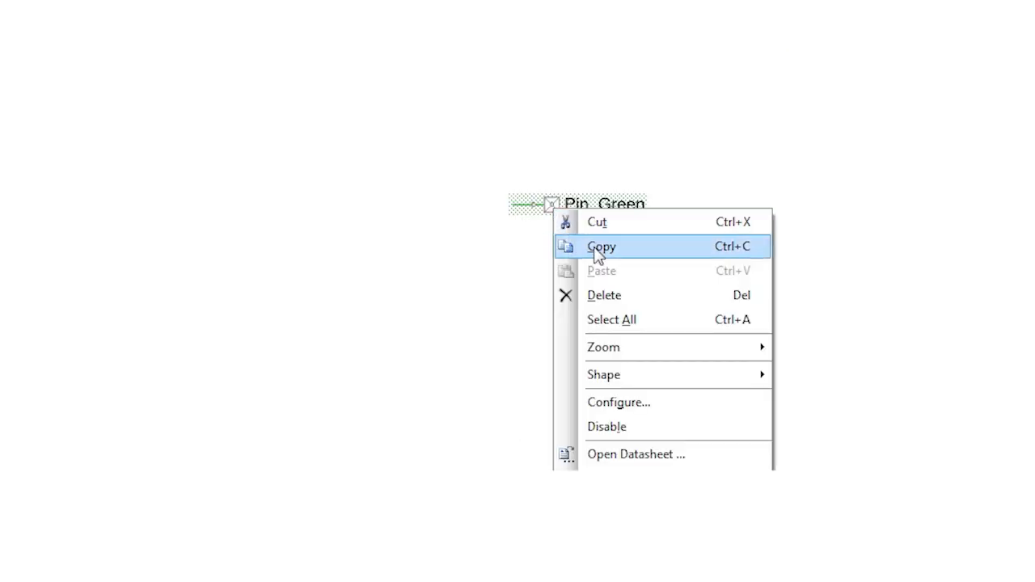
Step: Copy Pin_Green and rename the duplicate top pin to Pin_Red
click(618, 402)
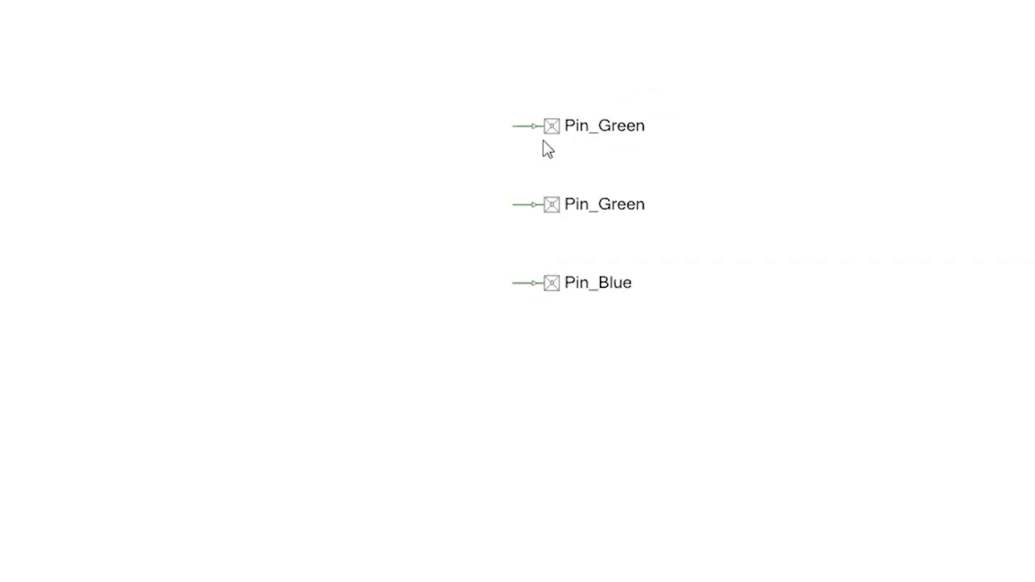
double_click(552, 126)
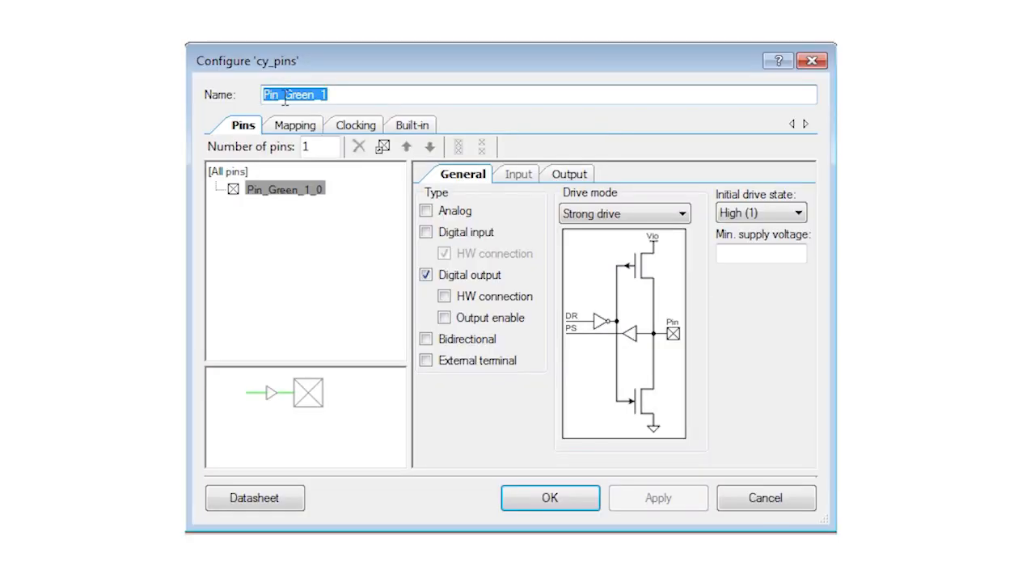
text(Pin_Red)
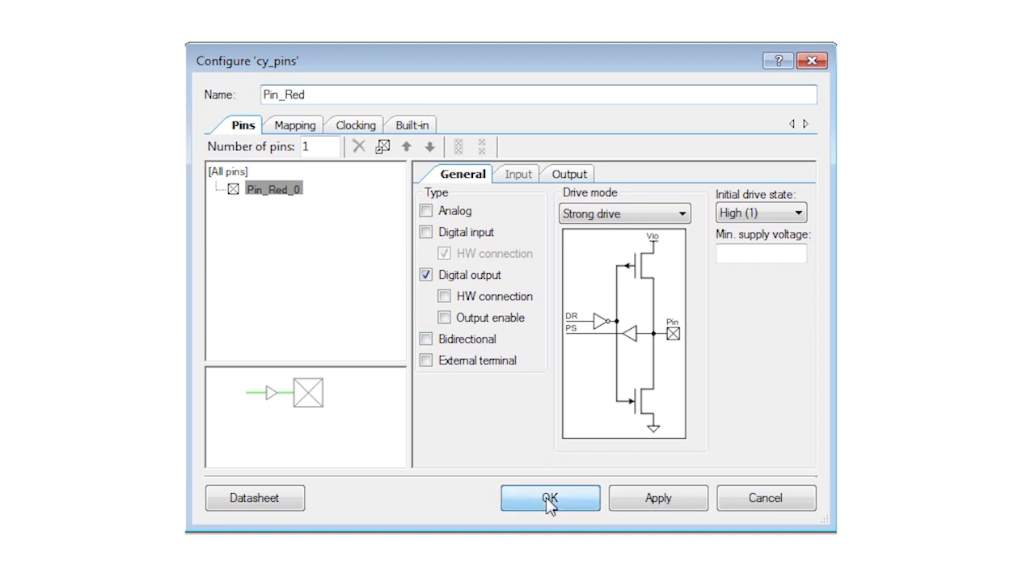
click(551, 499)
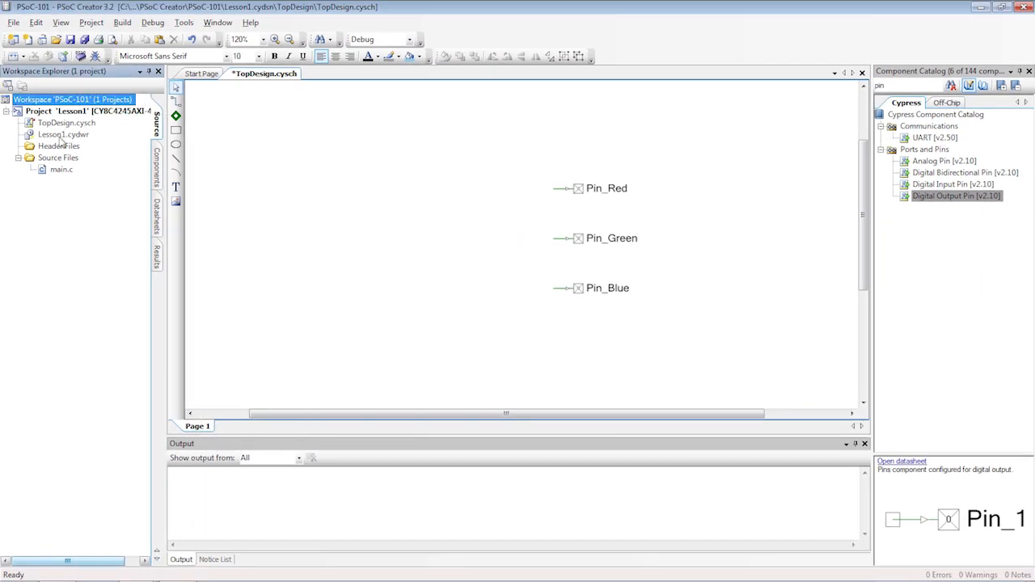
Step: In Lesson1.cydwr, map Pin_Blue to P0[3] and Pin_Green to P0[2]
double_click(65, 135)
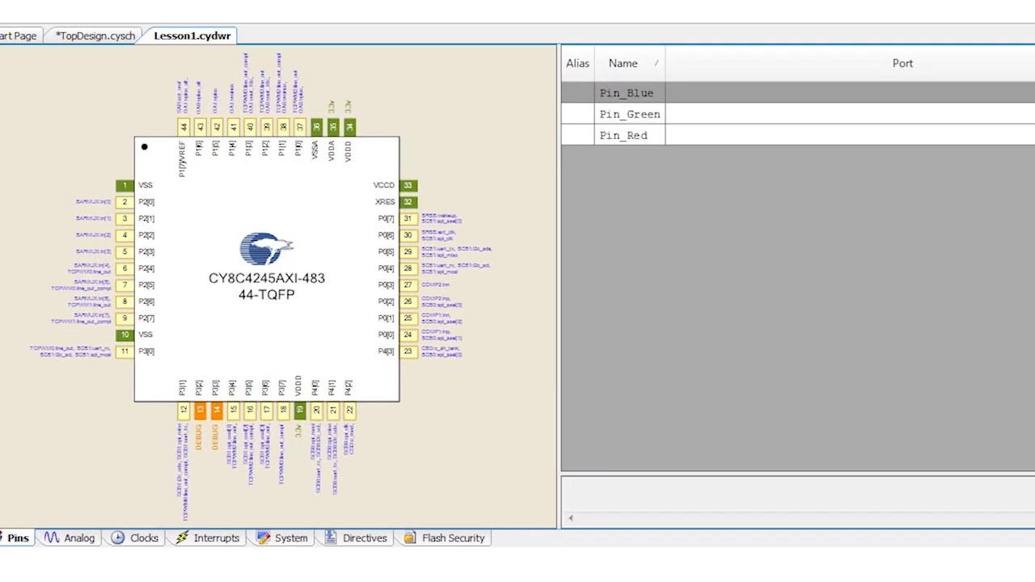
click(631, 92)
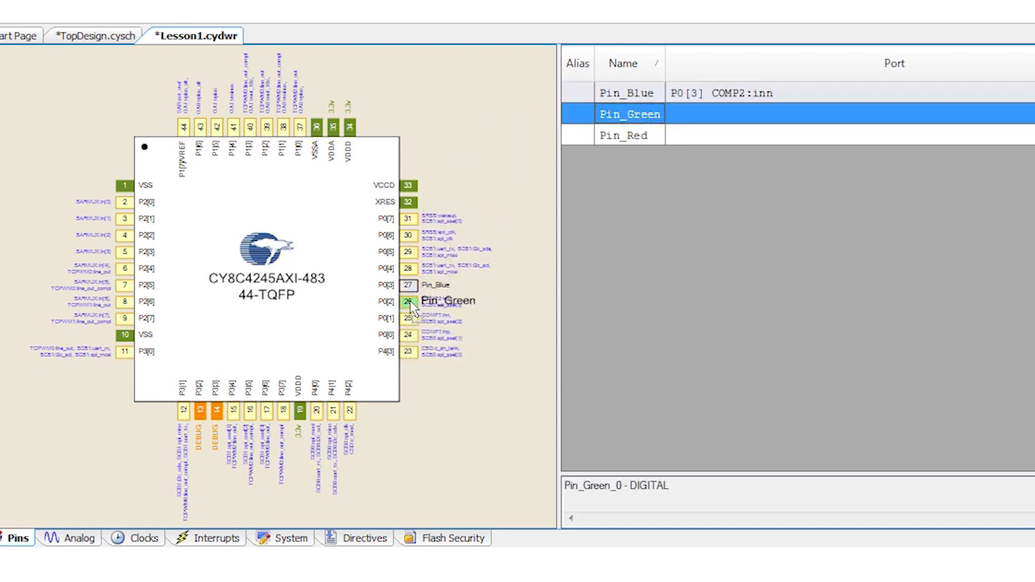
click(623, 136)
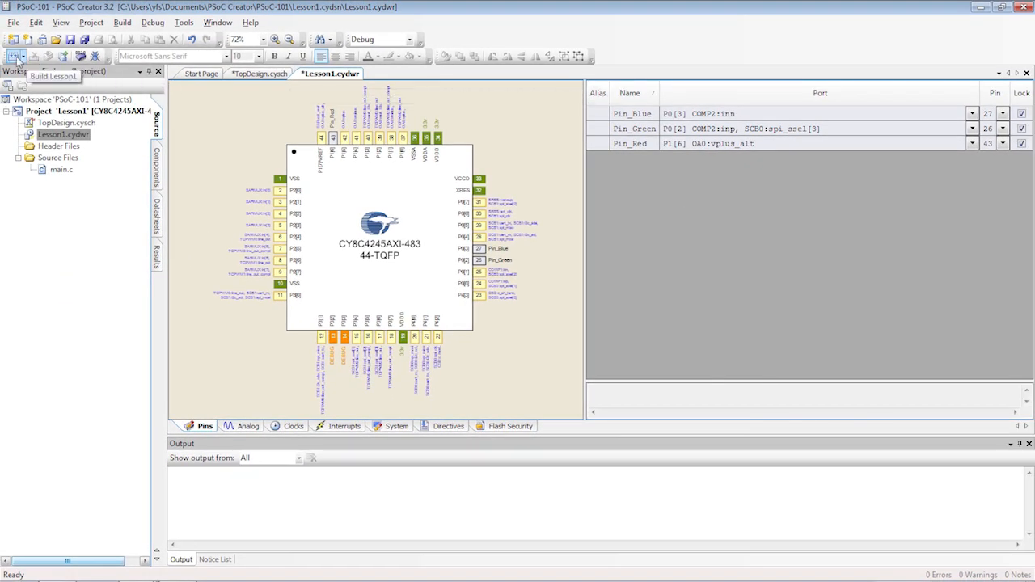
Step: Build Lesson1 and inspect the generated Pin_Green and Pin_Red source folders
click(16, 55)
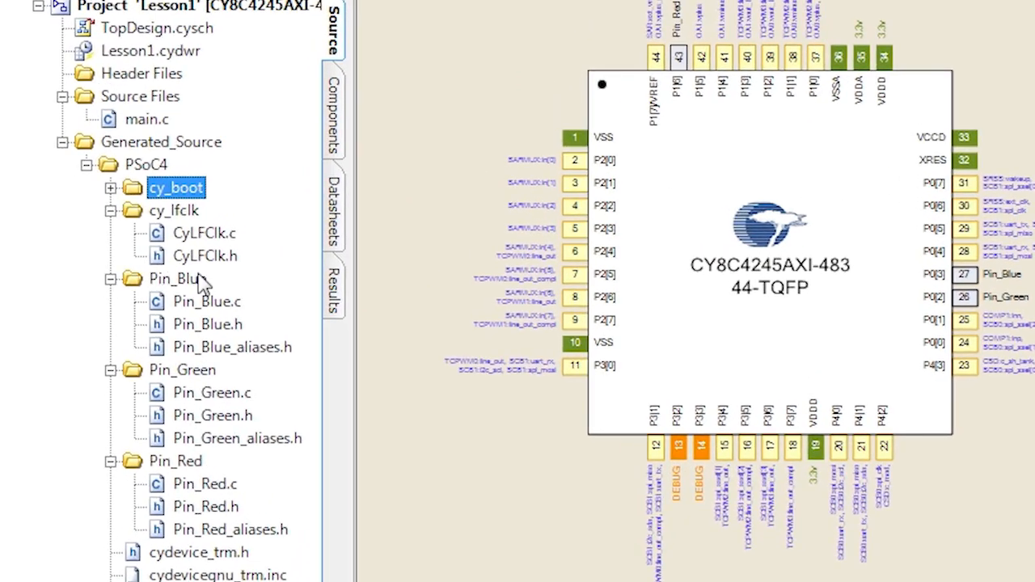
click(183, 369)
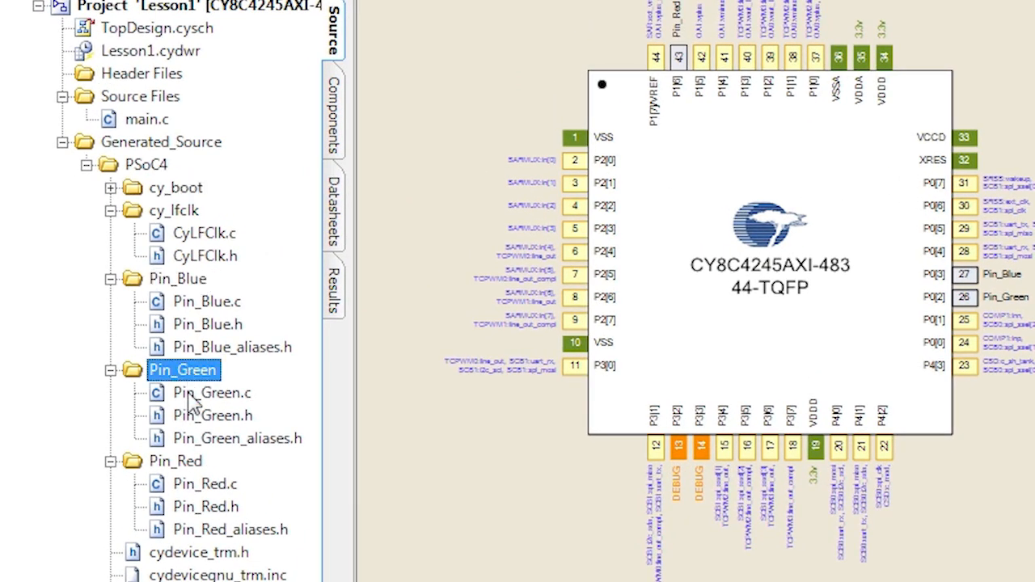
click(175, 459)
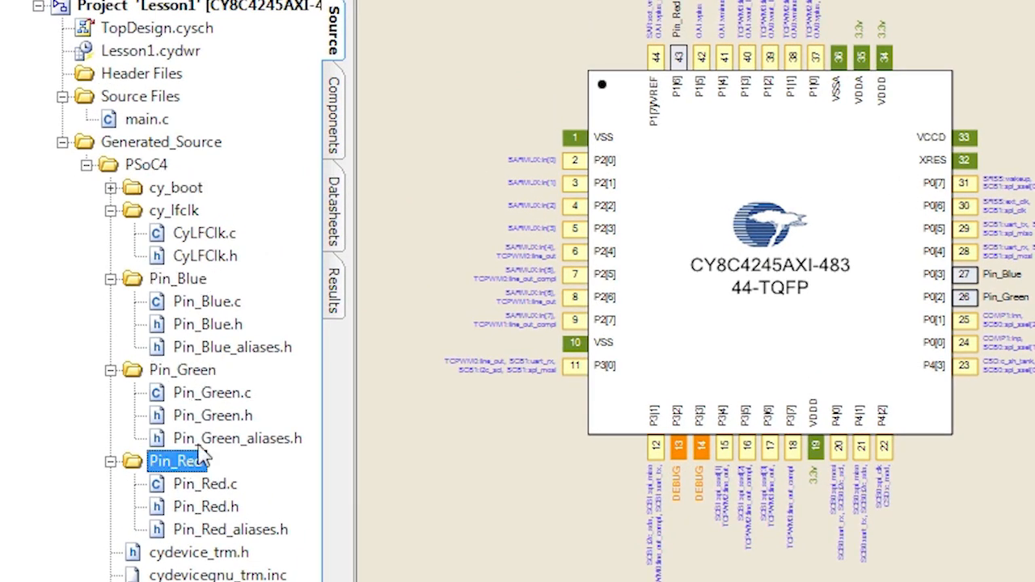
mouse_move(597, 22)
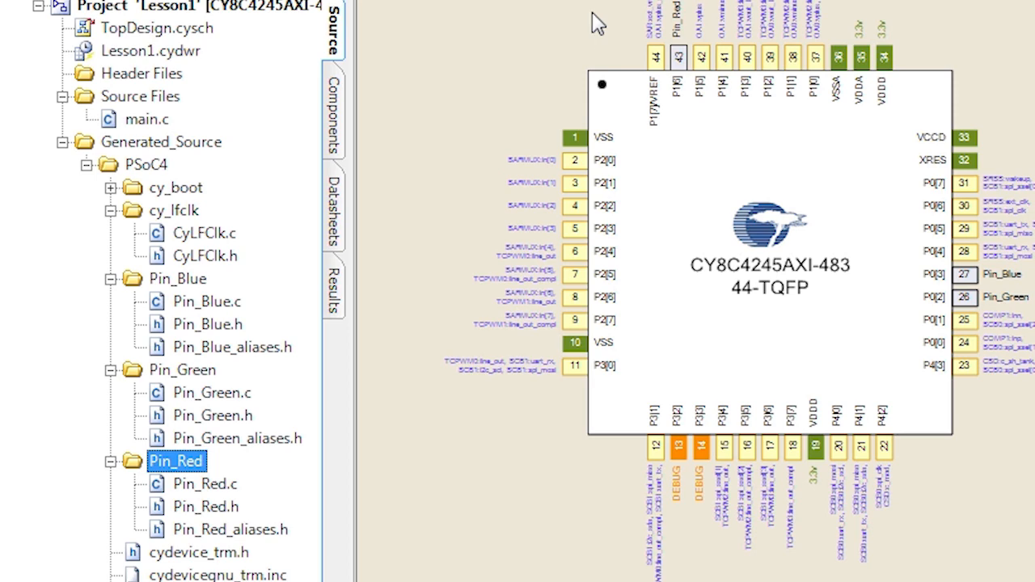
click(147, 120)
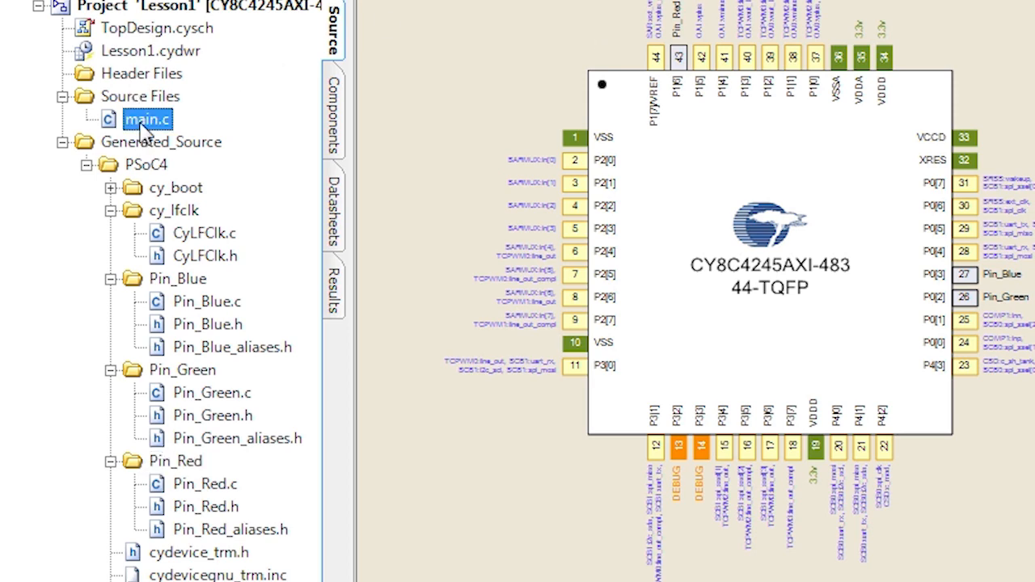
Step: In main.c's for loop, write Pin_Red_Write( ~ Pin_Red_Read() );
double_click(147, 120)
text(Pin_Red_Write()
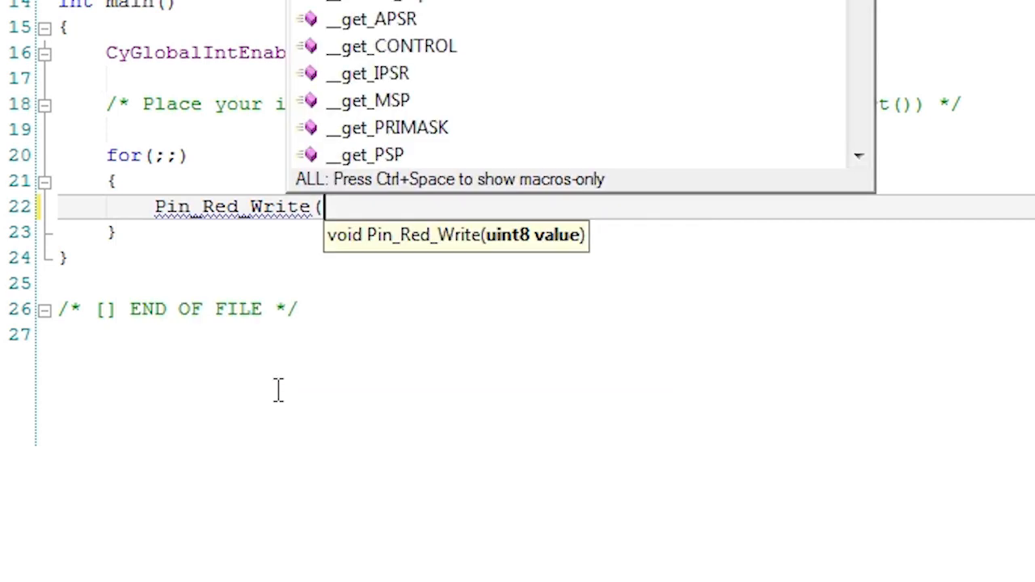
text(~)
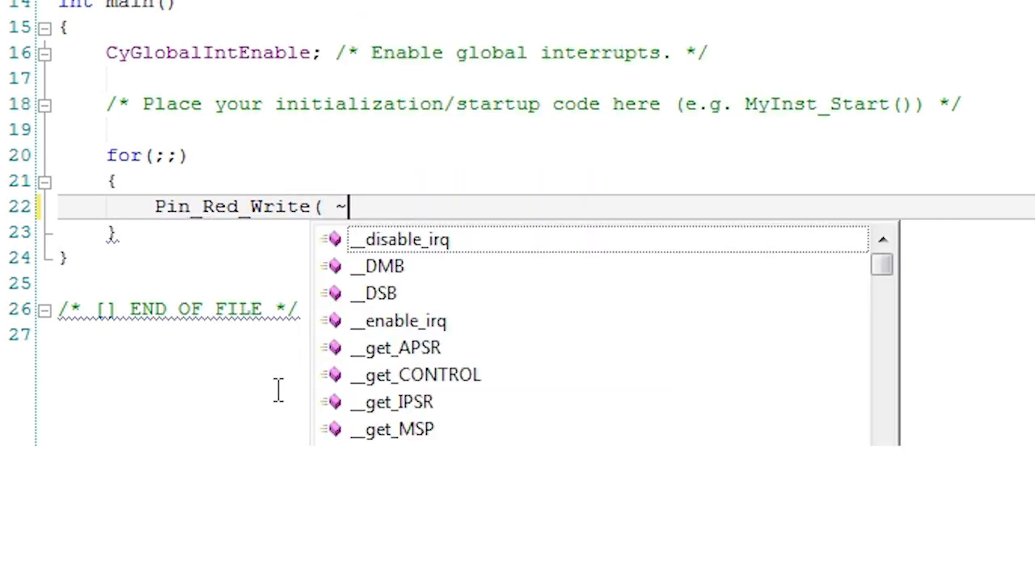
text(Pin_R)
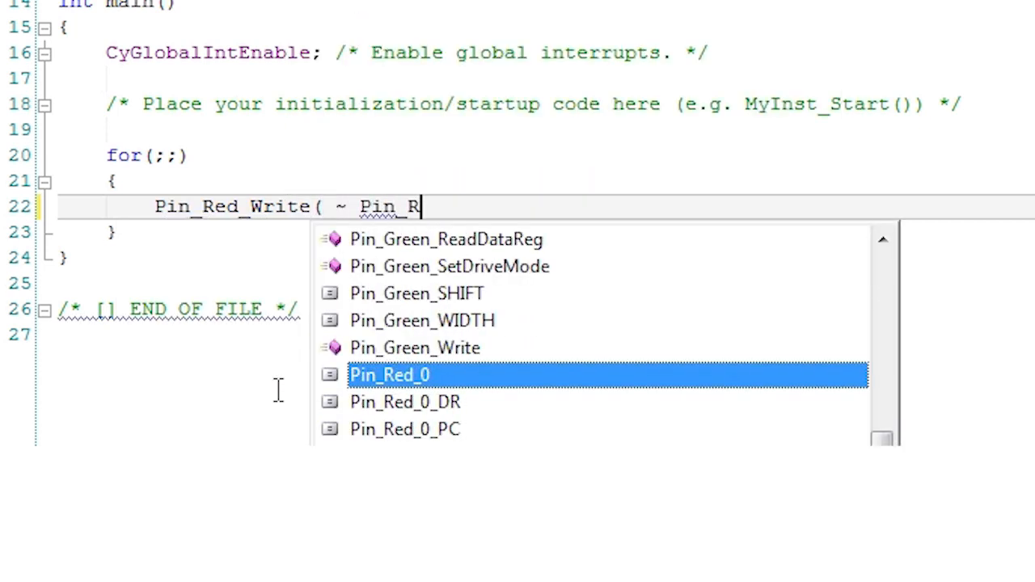
text(ed_Read() );)
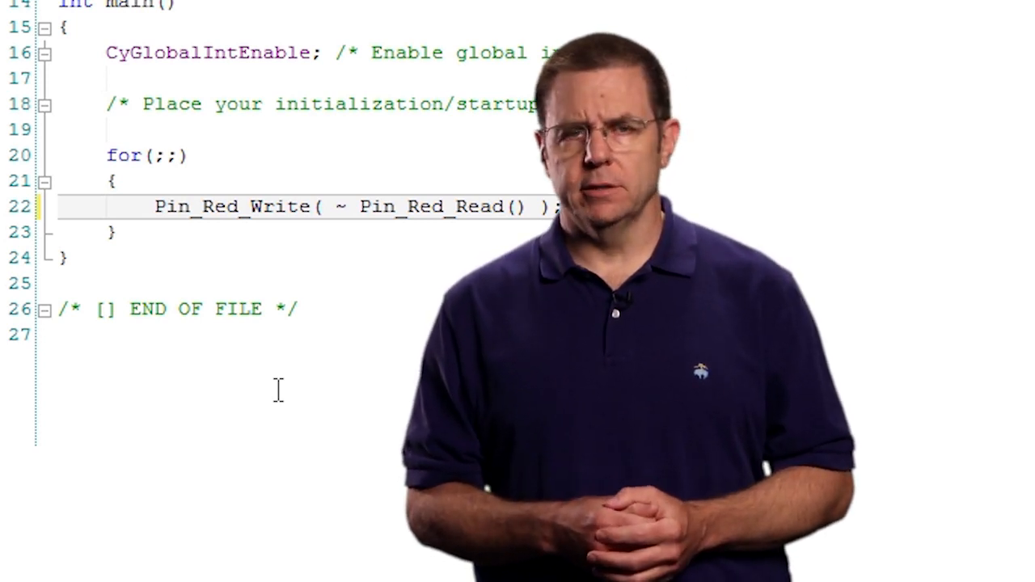
Step: Add a CyDelay( 500 ); line after the toggle
text(CyDelay()
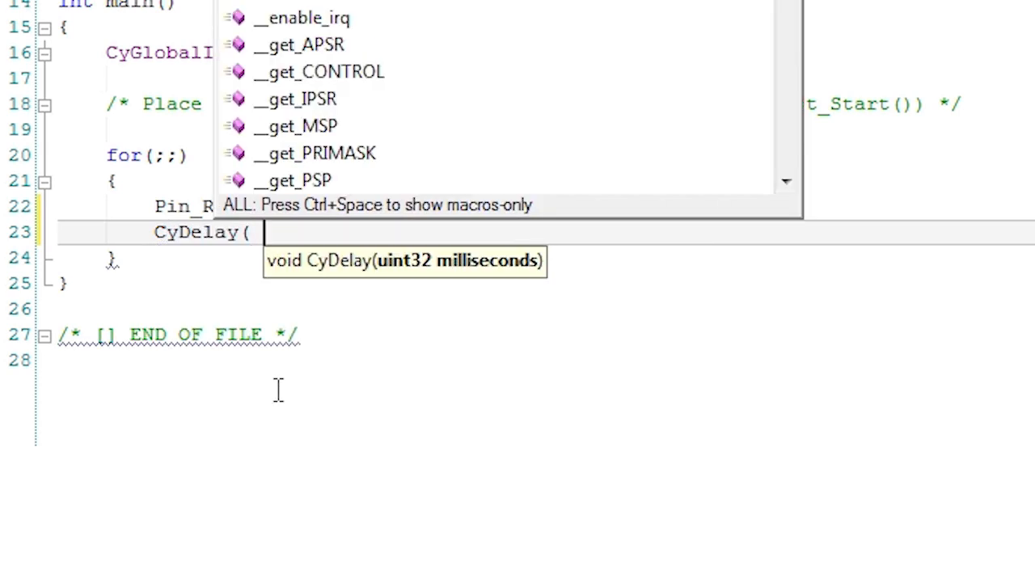
text(500 ))
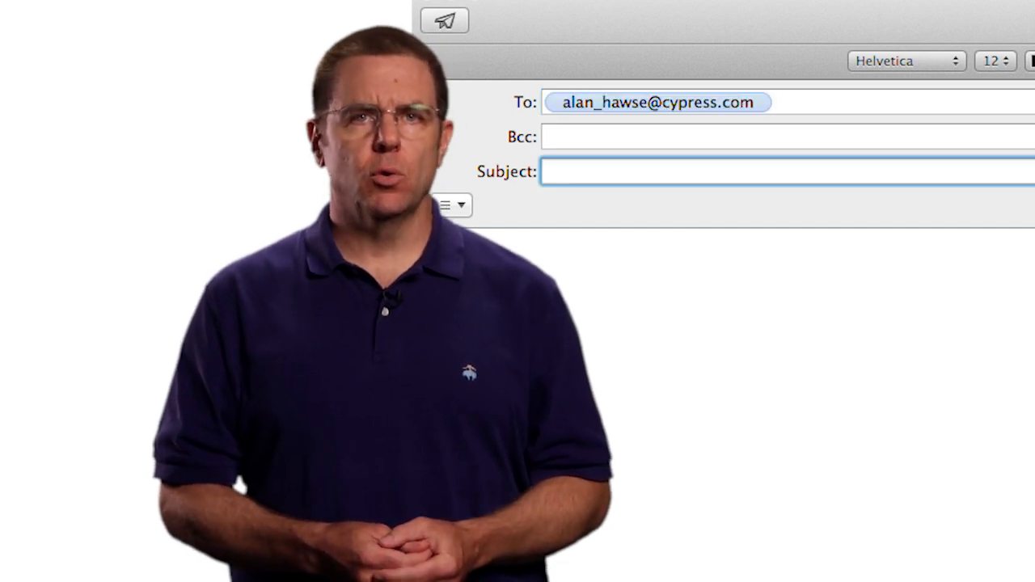
Step: Enter 'PSoC question' as the message subject
text(PSoC ques)
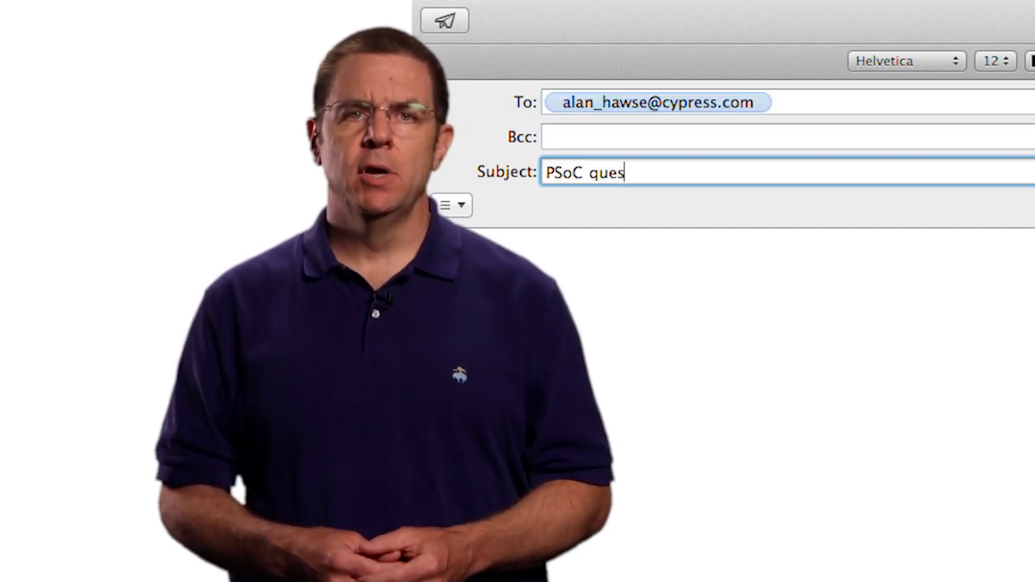
text(tion)
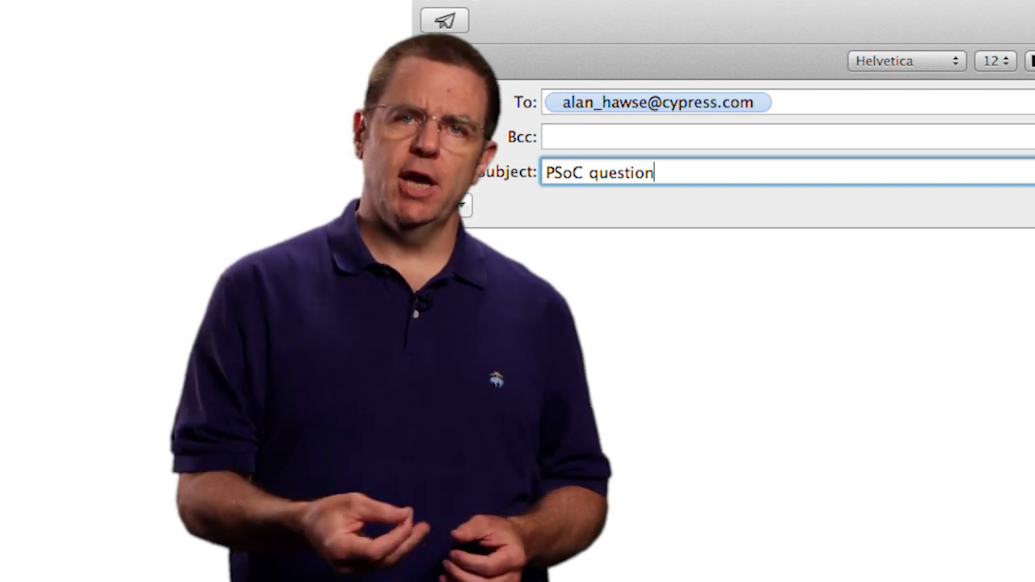